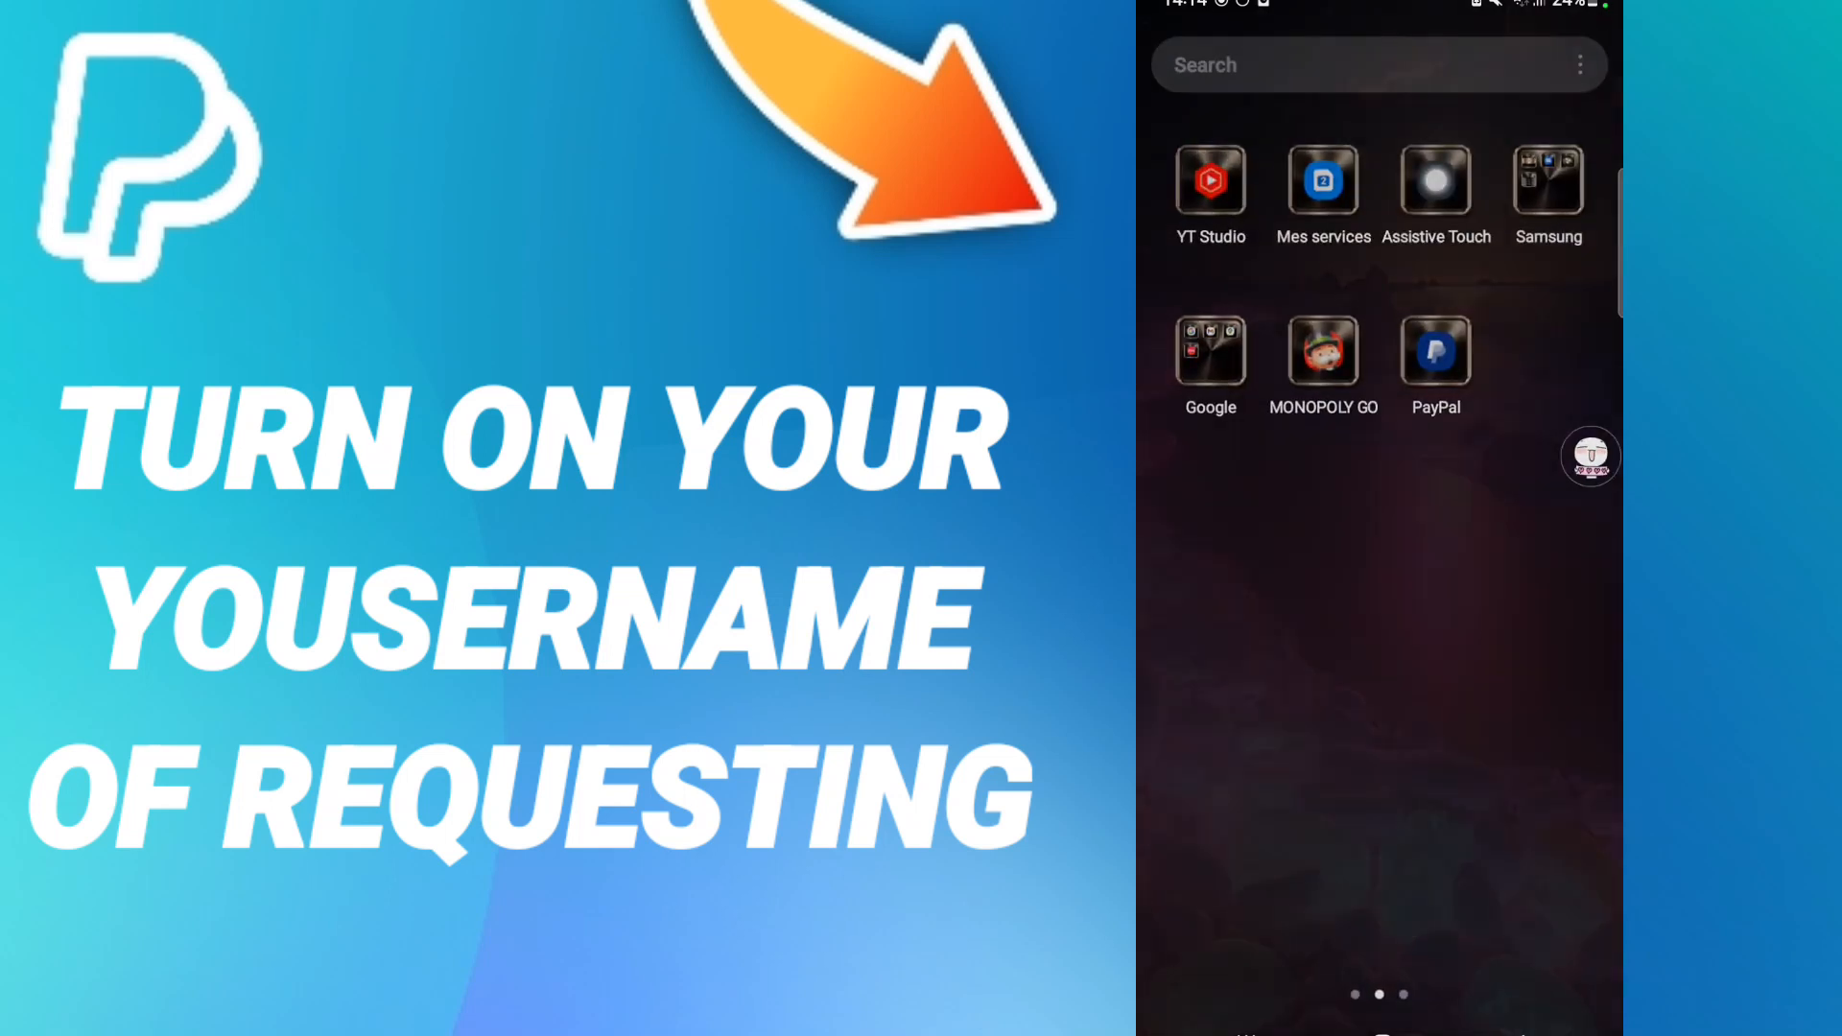
Launch the PayPal app from the home screen to reach its Welcome home page
{"action": "left_click", "coordinate": [1435, 353]}
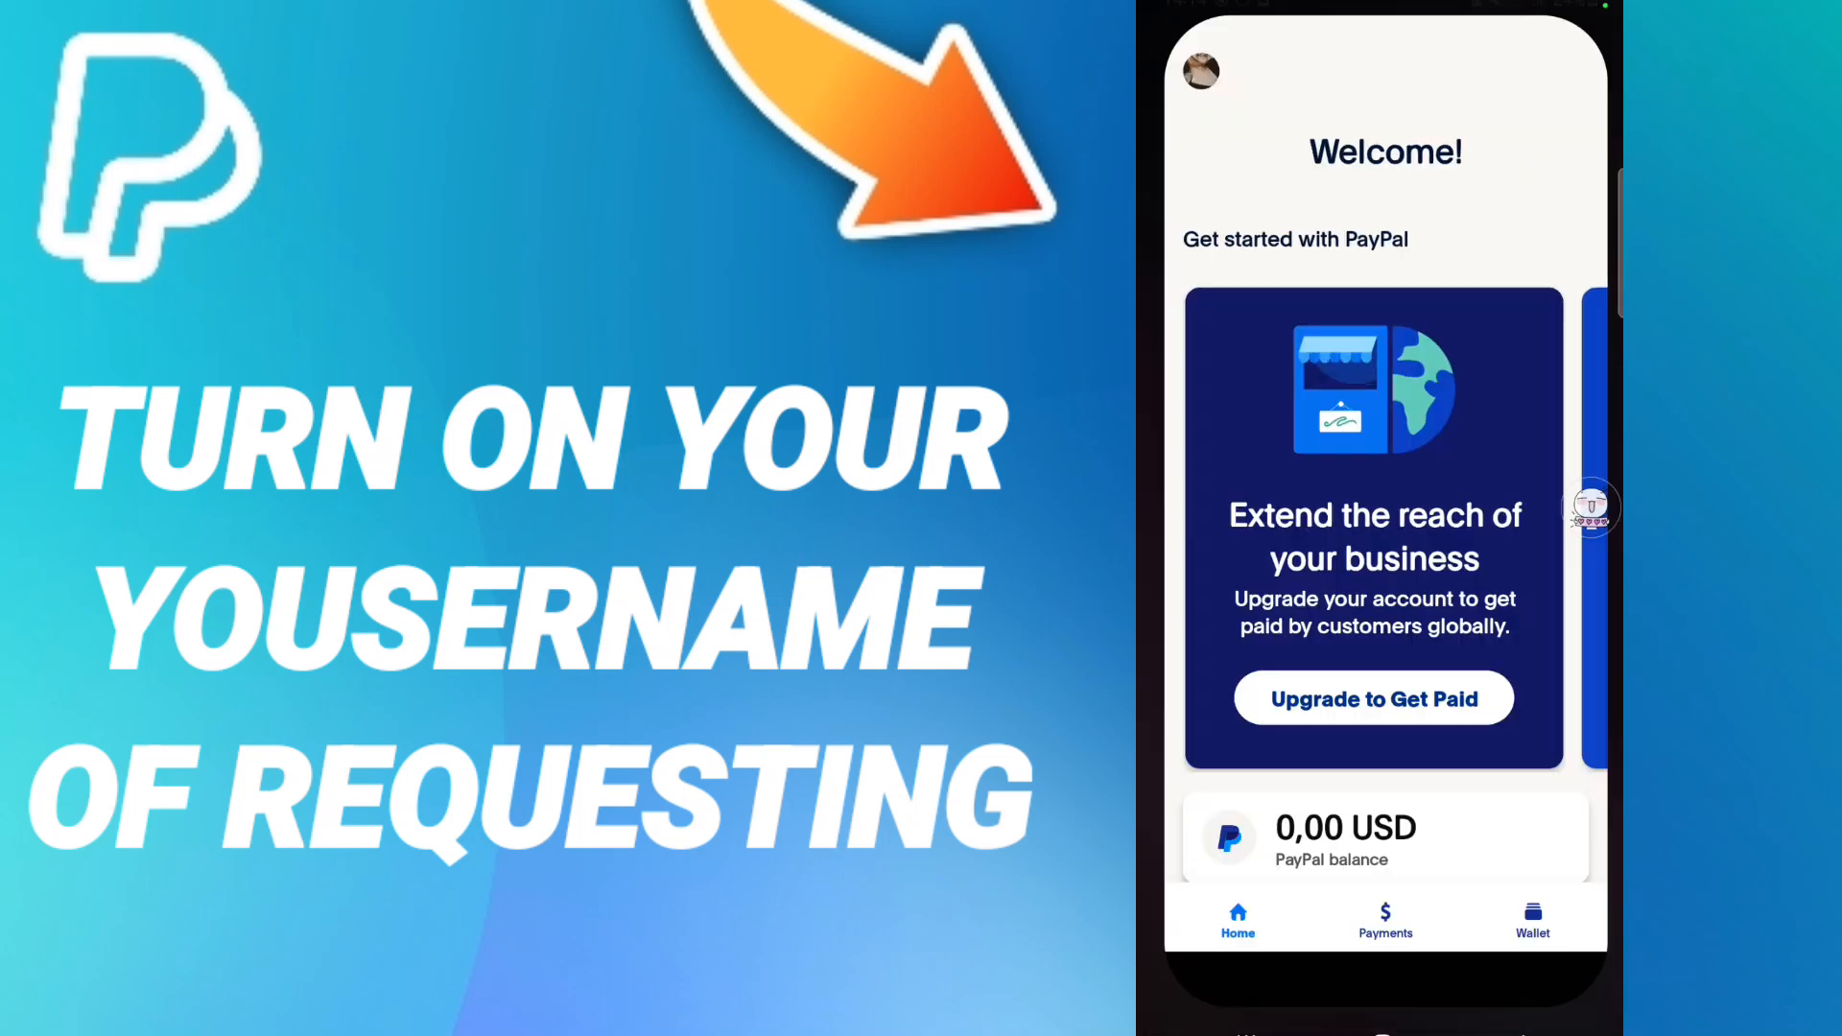